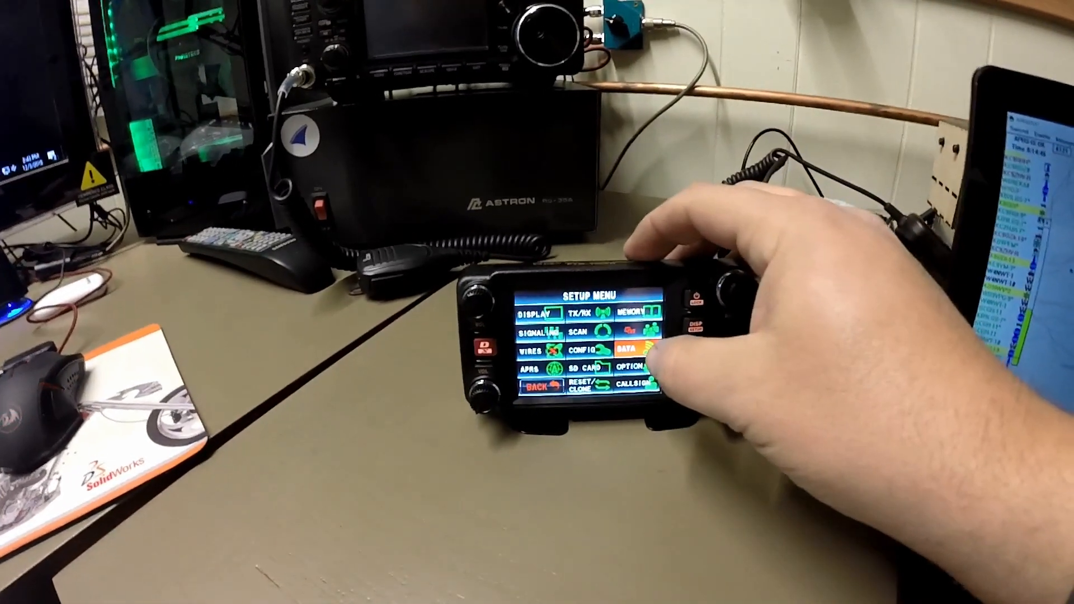
- Reach the FTM-400 DATA SPEED menu and select the DATA row, APRS at 1200 bps
click(636, 343)
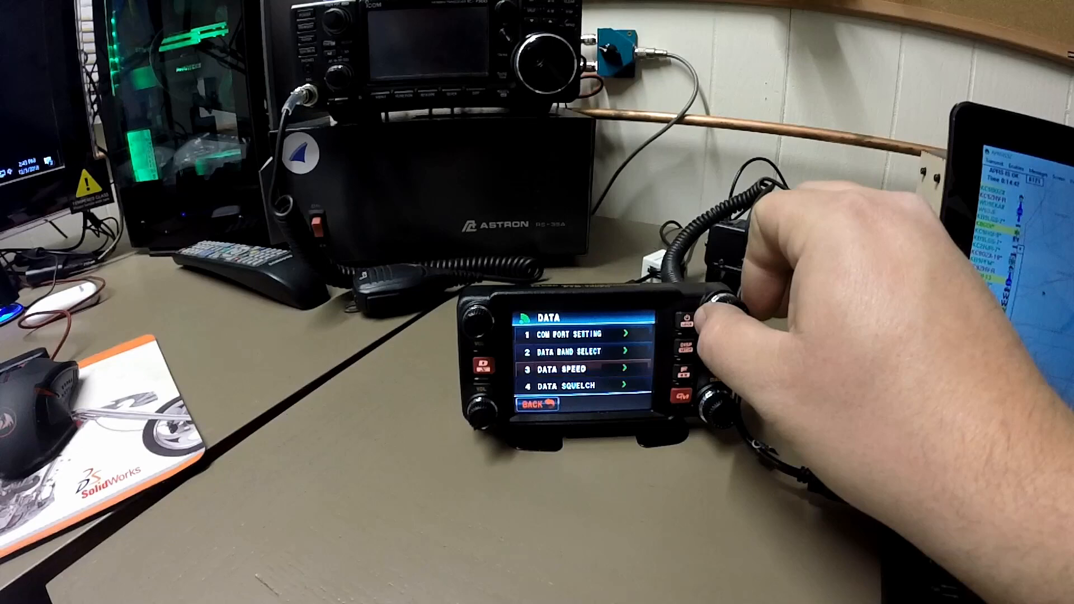
click(569, 334)
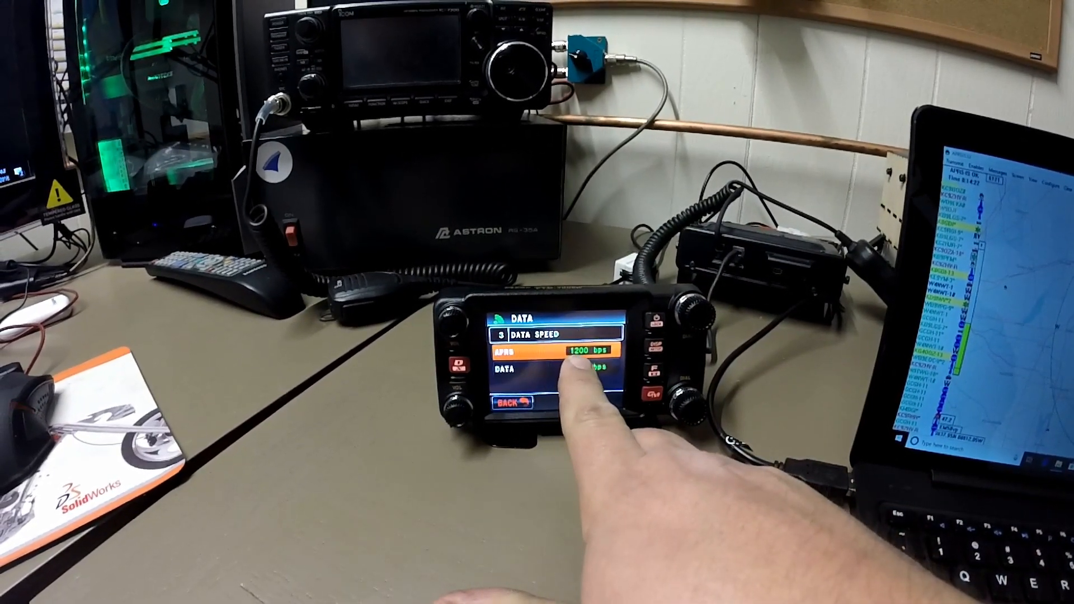
click(589, 370)
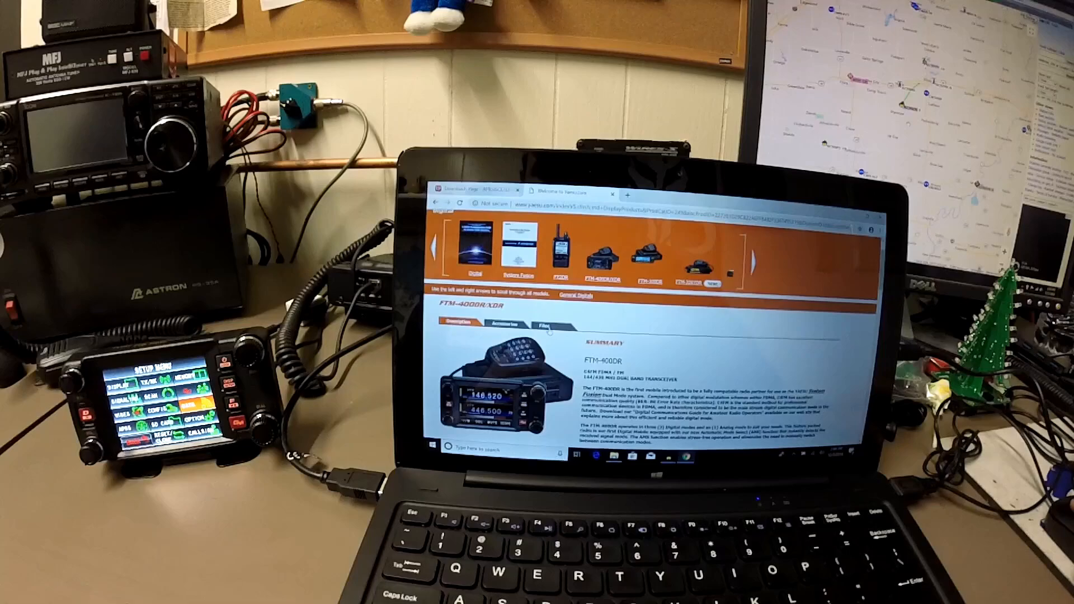
- Show the FTM-400DR Files list of manuals and software downloads
click(539, 323)
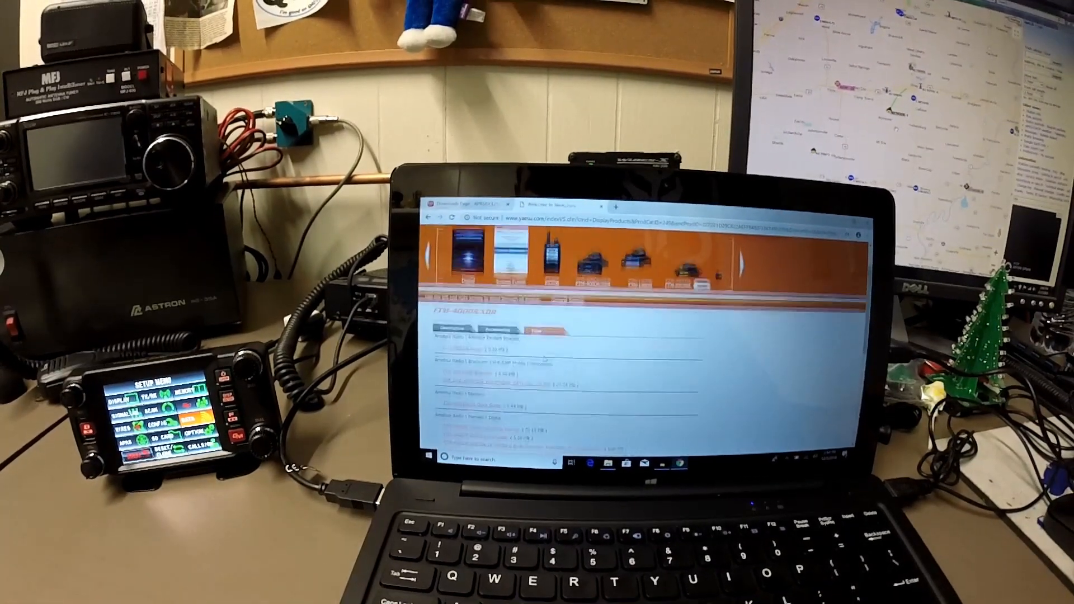
scroll(down, 3)
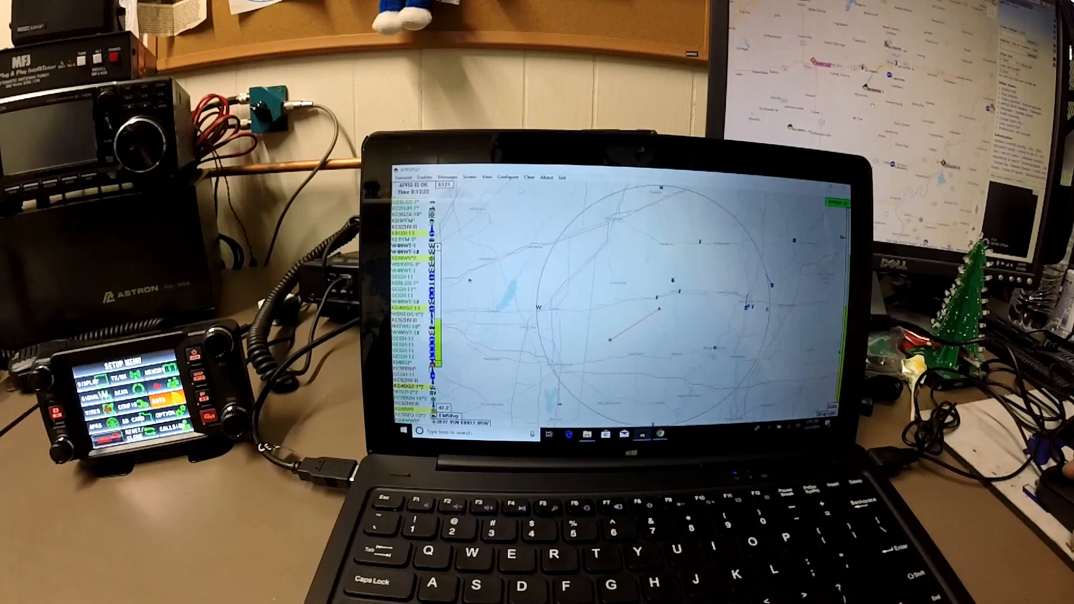
- Create a new RF port via Configure > Ports, reaching the TCP/IP, Bluetooth or serial choice
click(446, 176)
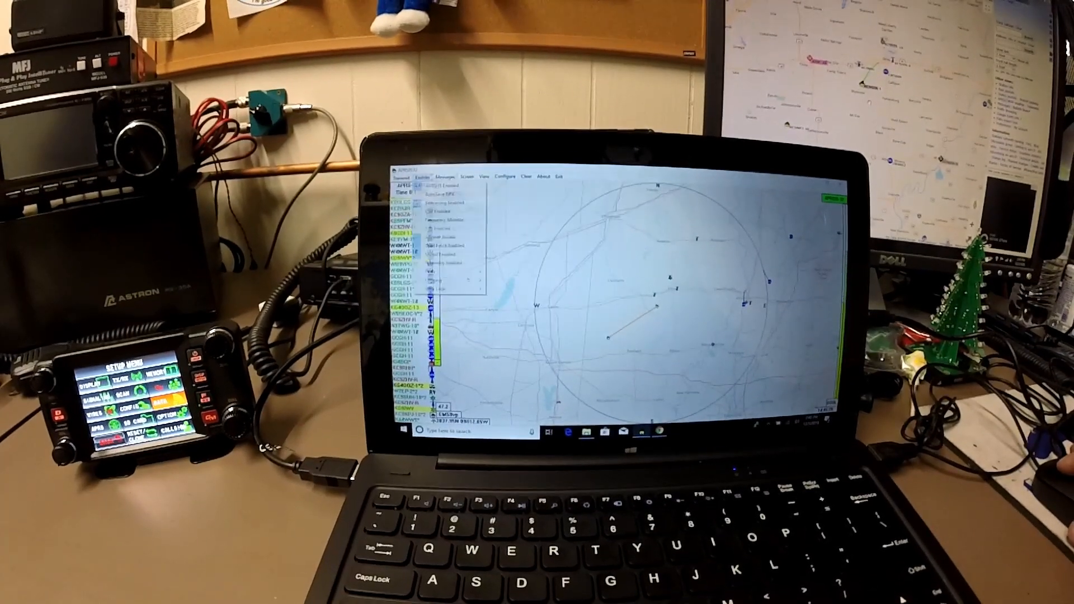
click(506, 176)
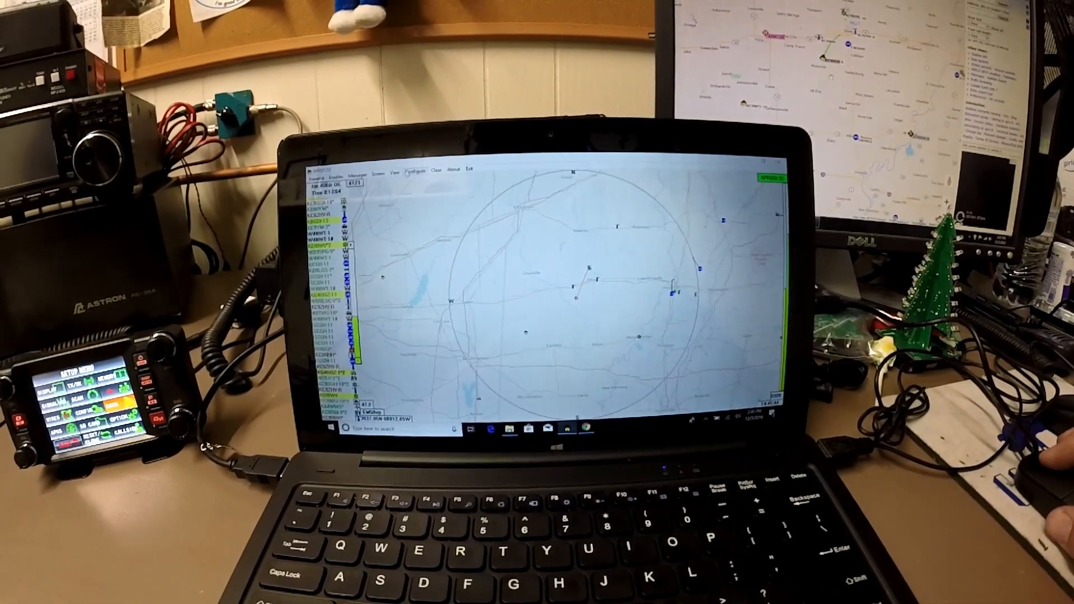
click(413, 166)
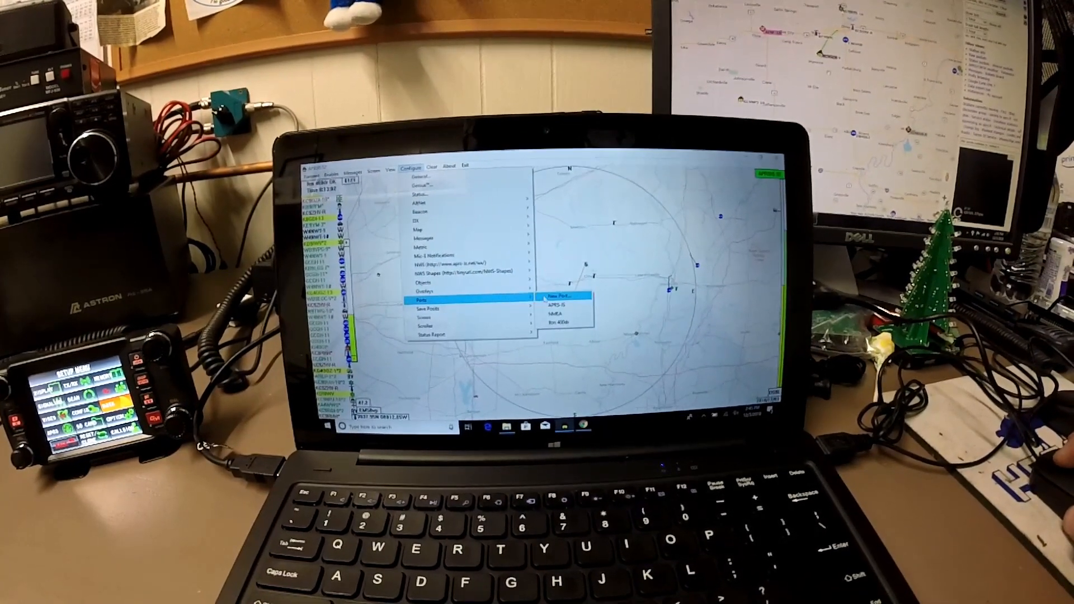
click(562, 294)
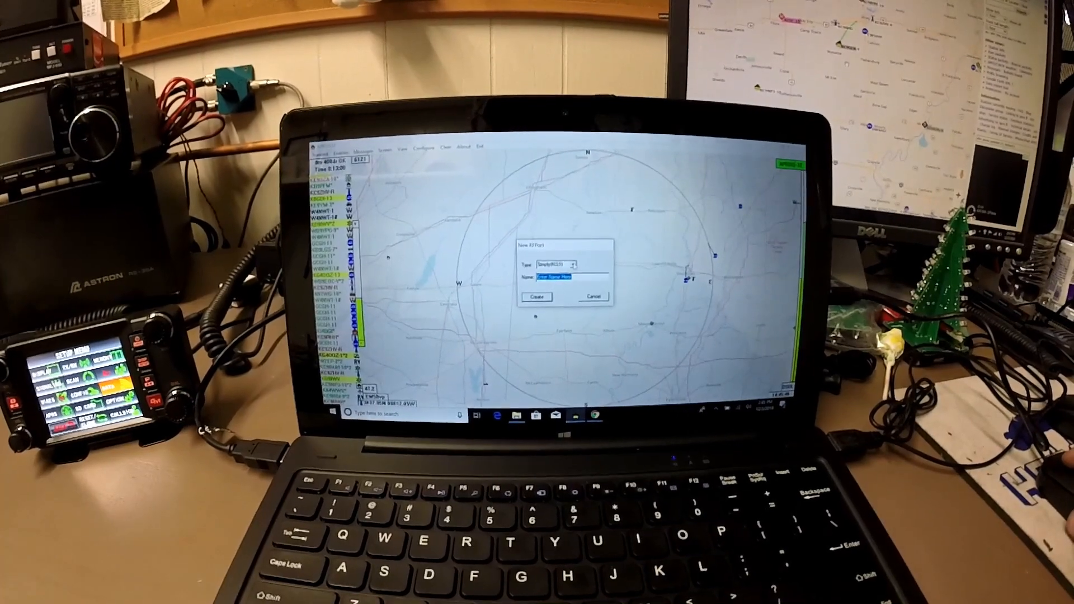
click(578, 267)
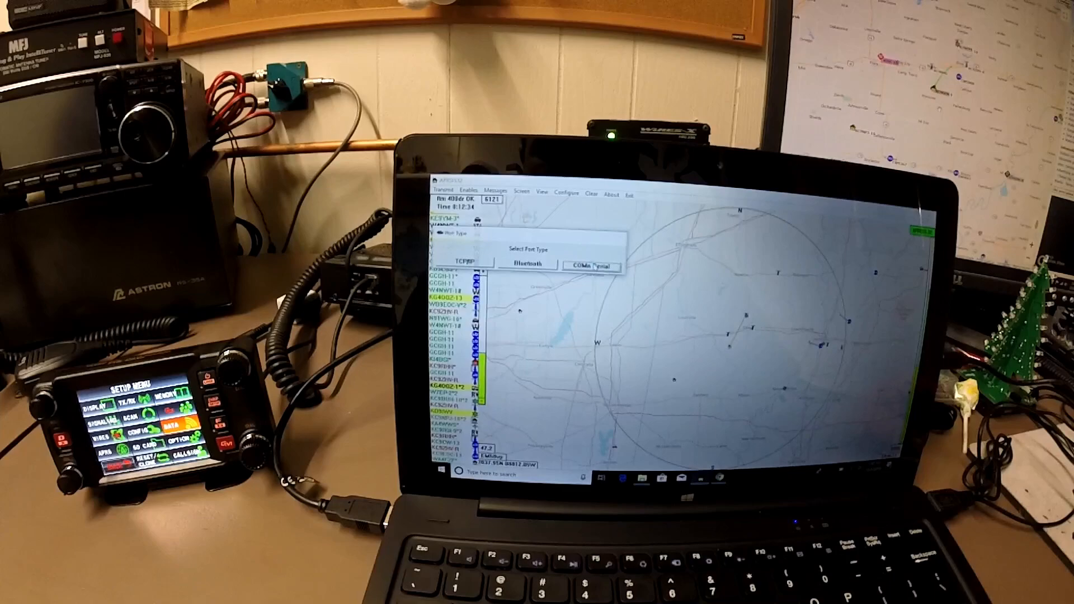
- Make the port a COMx serial connection, accept its settings, and return to the map
click(591, 266)
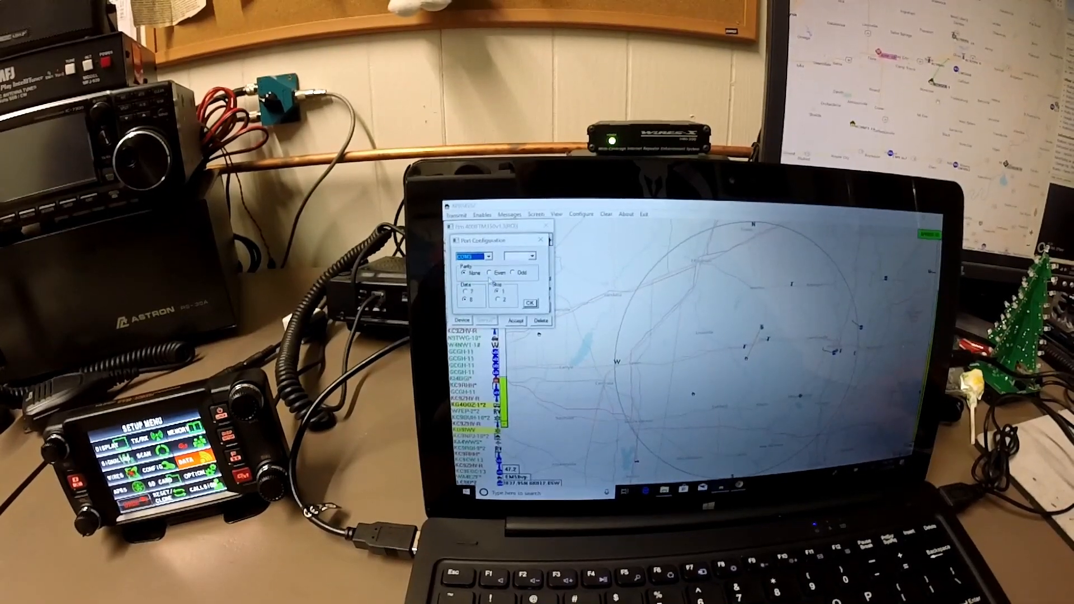
click(532, 262)
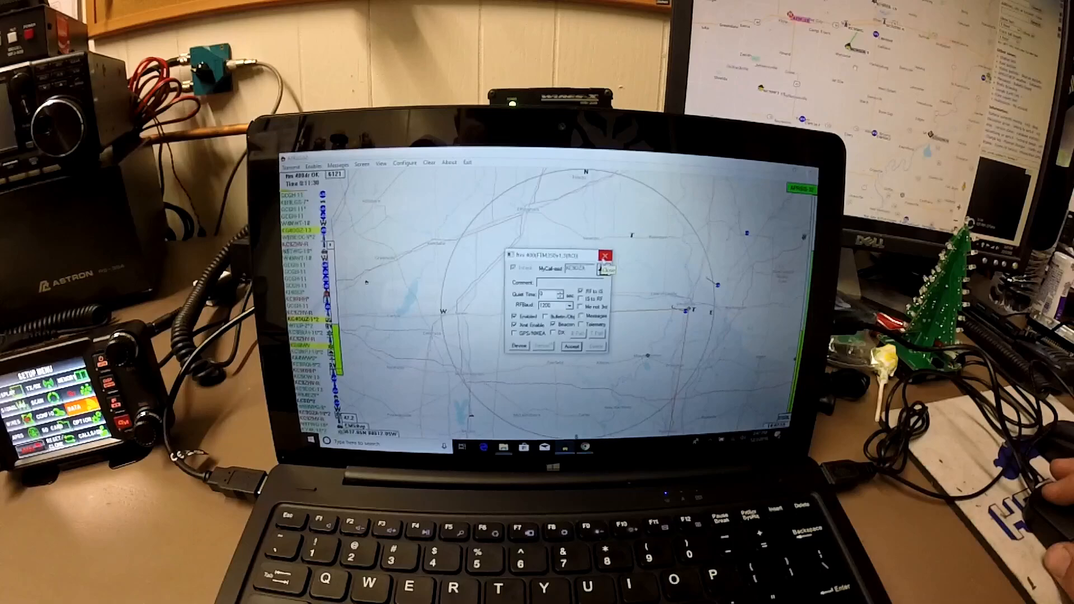
click(607, 267)
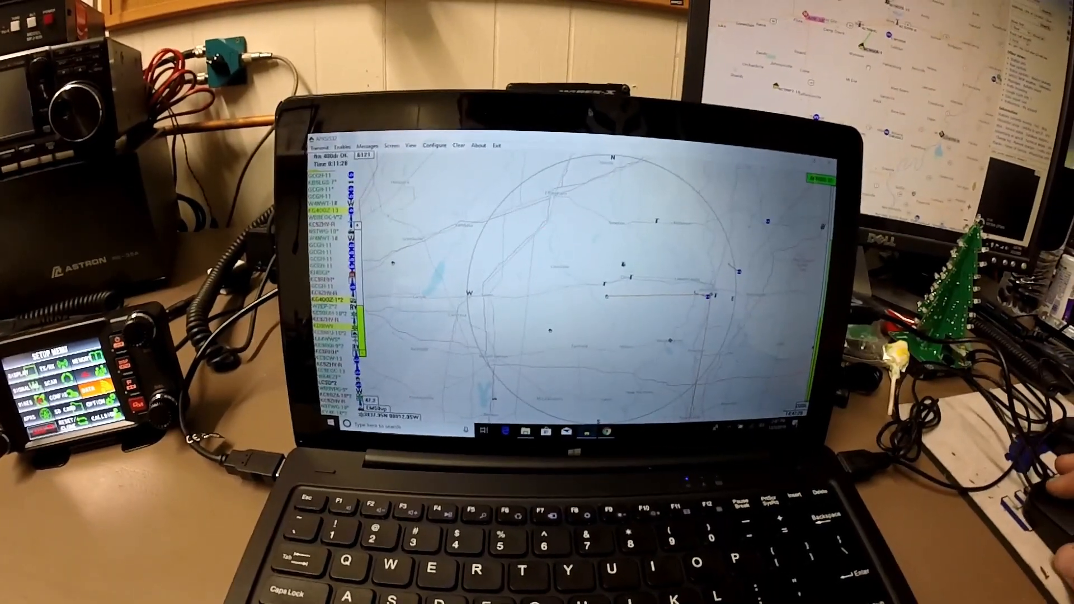